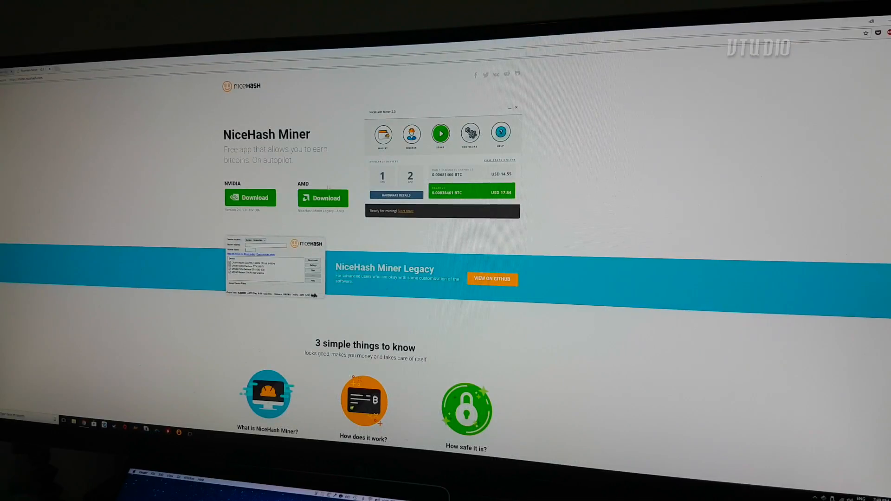
# Download the AMD miner and launch NiceHashMinerLegacy.exe from the NHML-1.8.1.6 folder.
pyautogui.click(492, 279)
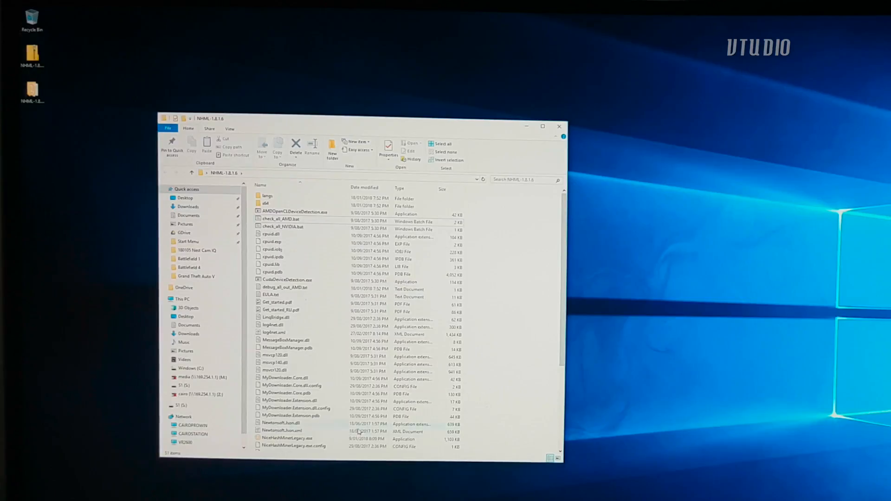
pyautogui.doubleClick(287, 438)
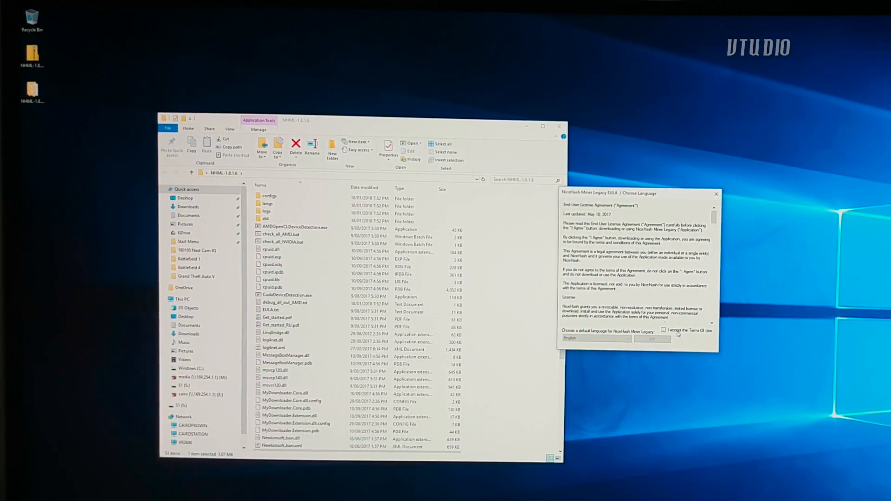
# Accept the Terms Of Use and disclaimer, then run the GPU benchmark to a successful report.
pyautogui.click(655, 338)
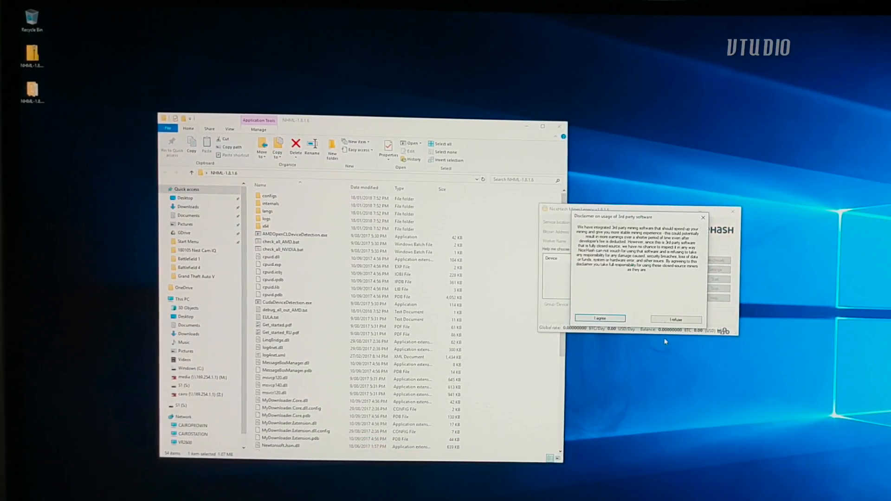
pyautogui.click(599, 319)
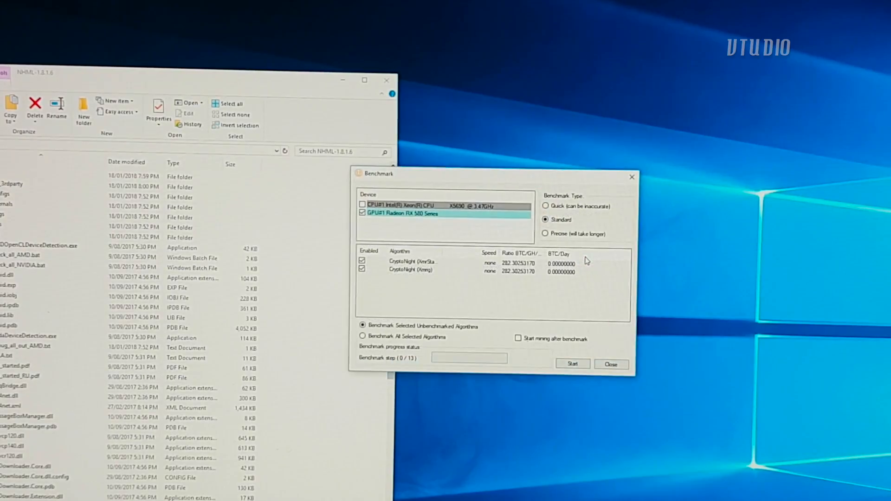
pyautogui.click(546, 207)
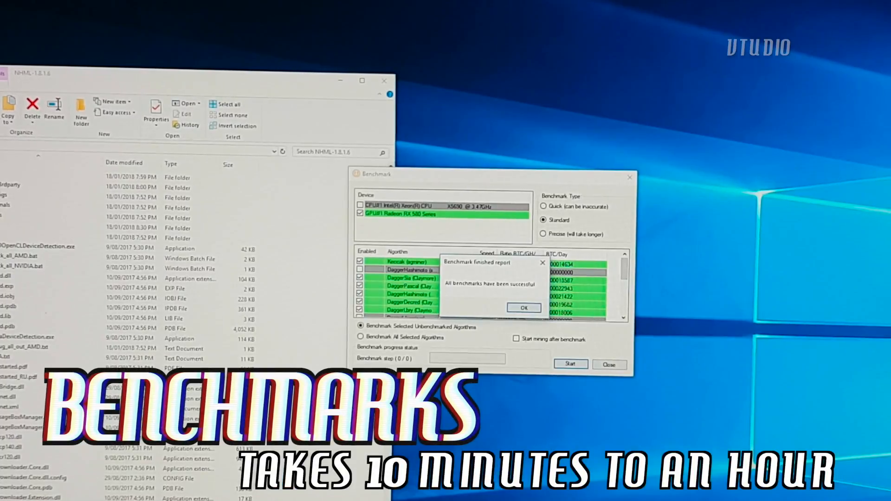
pyautogui.click(522, 307)
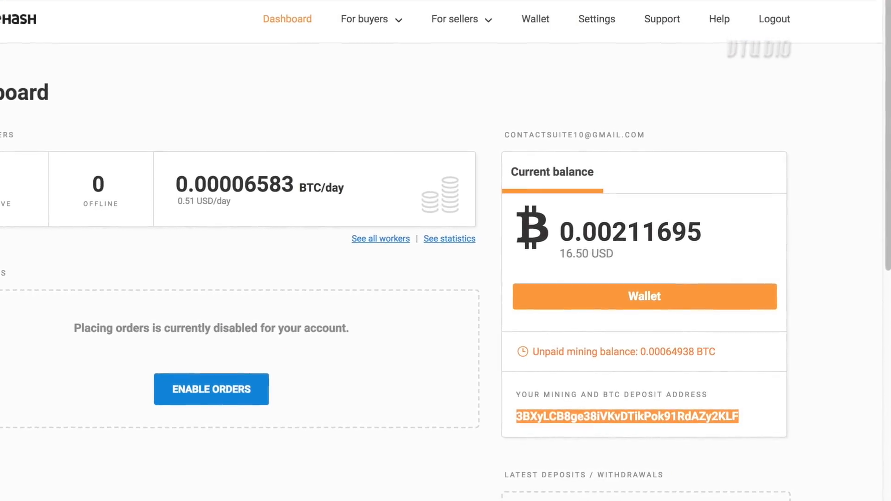
# Copy the dashboard's mining deposit address into the Bitcoin address field and start GPU mining.
pyautogui.click(717, 18)
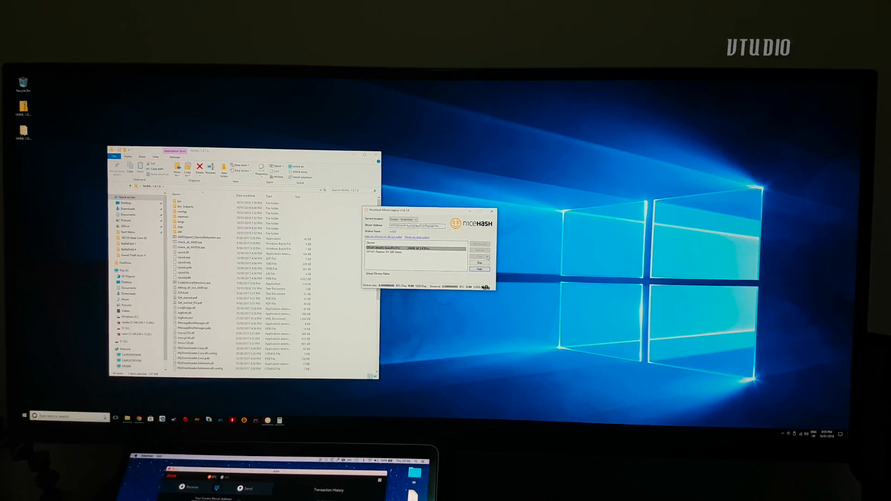
pyautogui.click(480, 244)
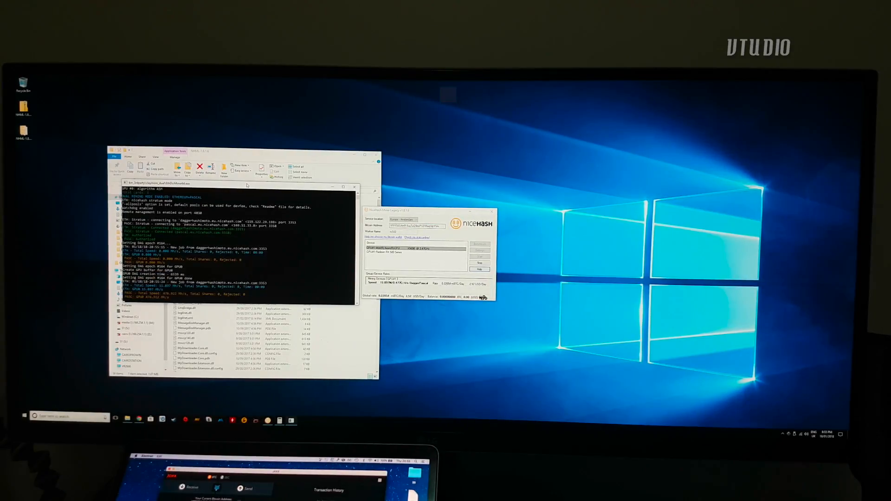